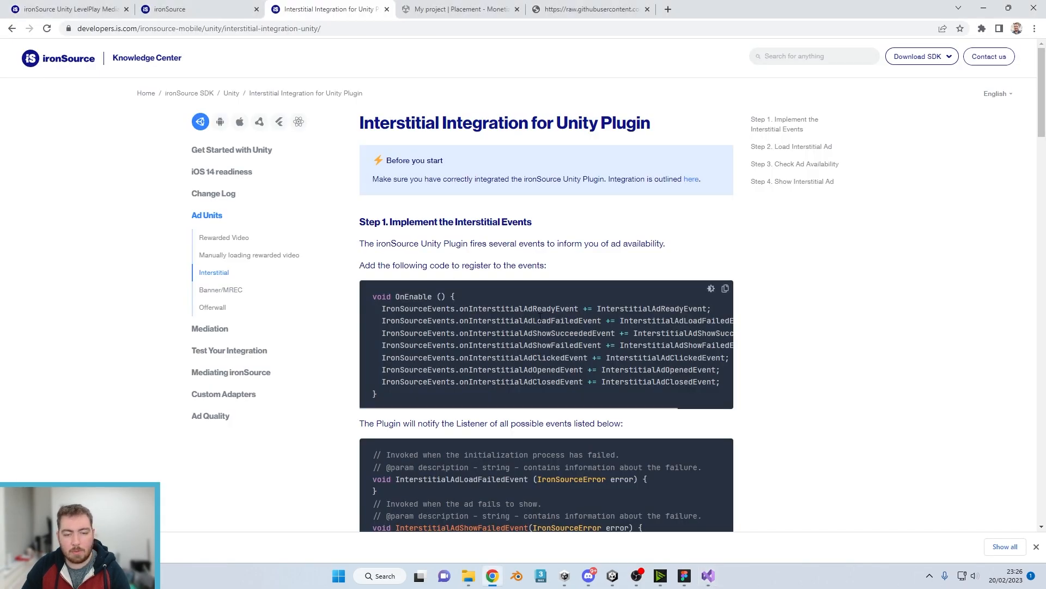
Place the cursor on an empty line inside the InterstitialAdReadyEvent handler braces.
{"action": "left_click", "coordinate": [707, 575]}
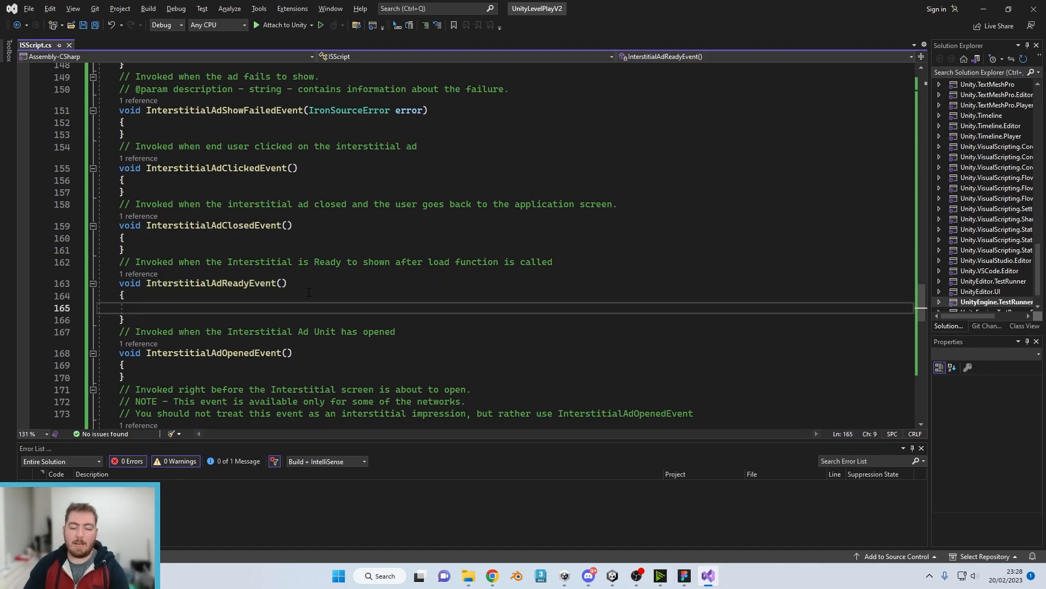
Start a GameObject.Fi call in the handler, bringing up IntelliSense find suggestions.
{"action": "type", "text": "GameObject.Fi"}
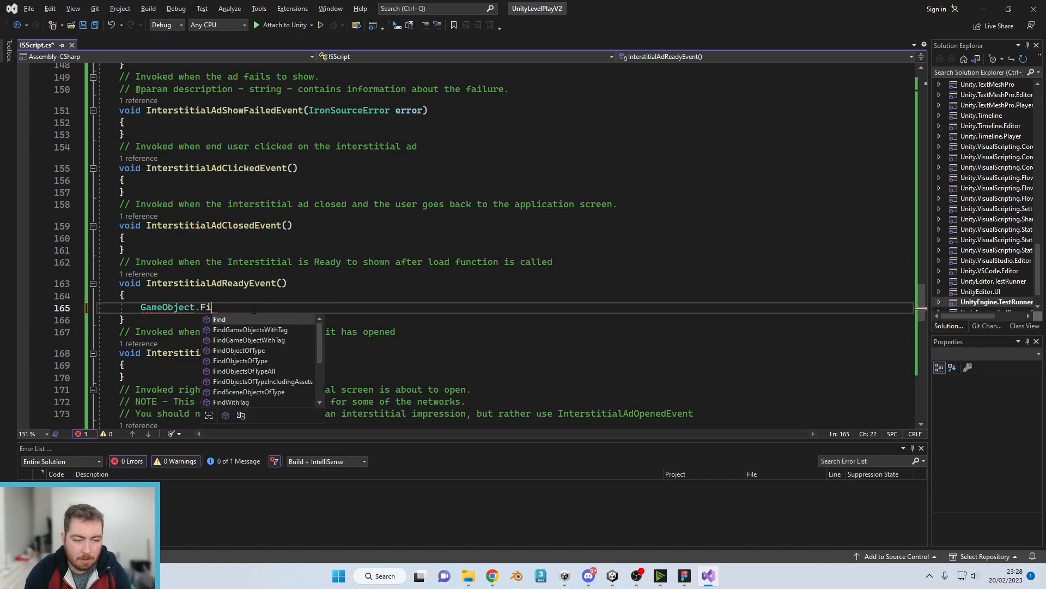